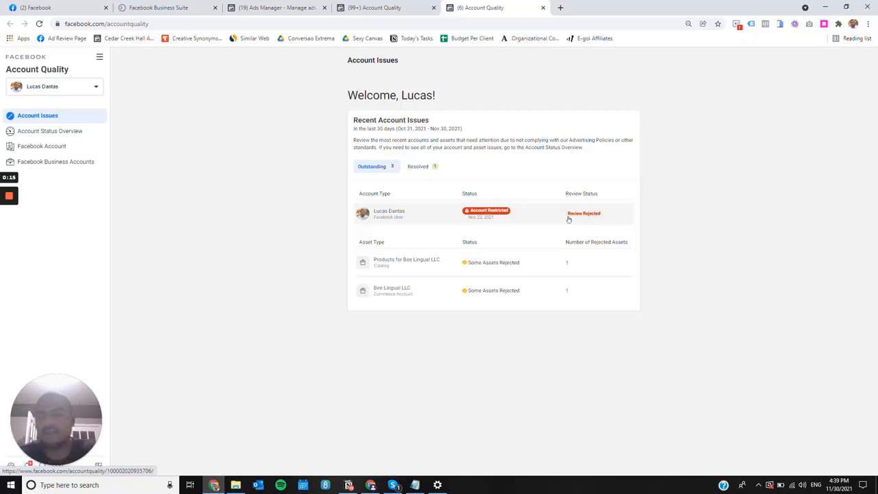
{"action": "mouse_move", "coordinate": [494, 219]}
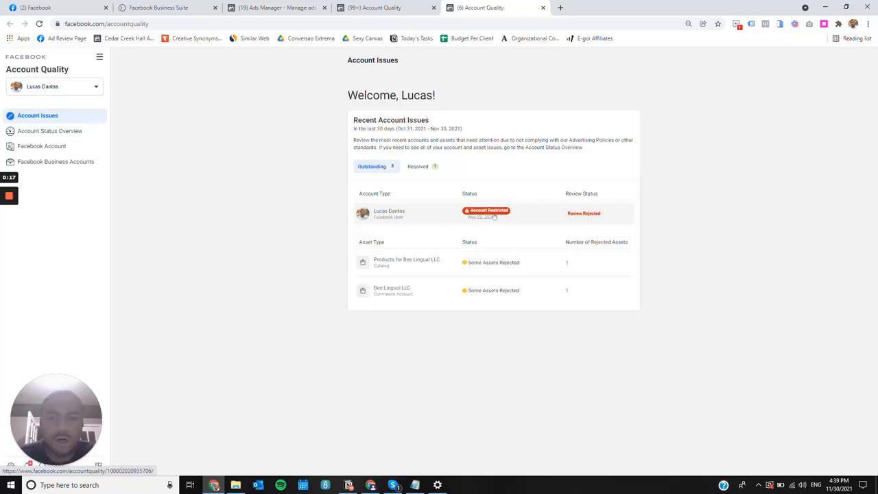
Step: View the restricted Facebook User's status: review rejected, advertising permanently restricted, ad account disabled
{"action": "left_click", "coordinate": [41, 145]}
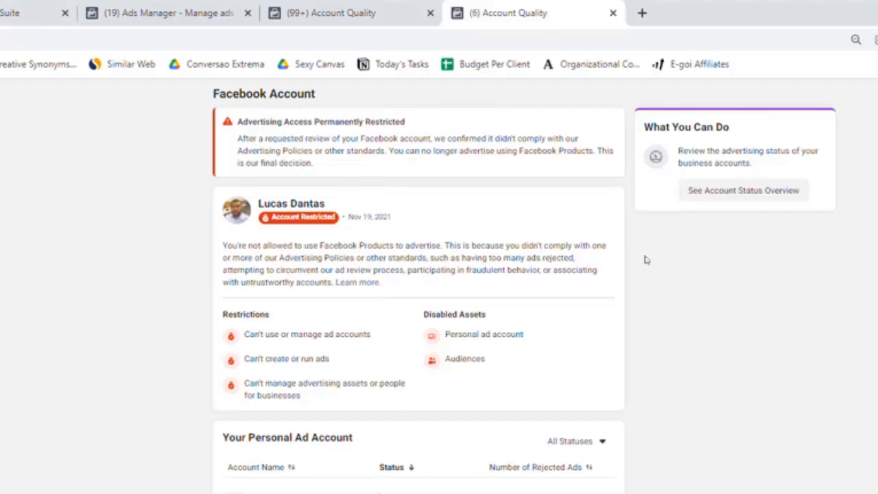
{"action": "left_click", "coordinate": [744, 189]}
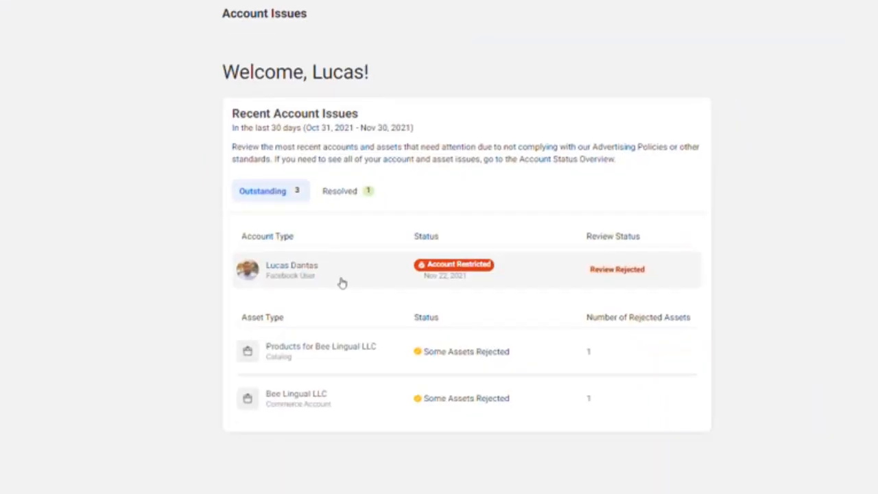
{"action": "mouse_move", "coordinate": [297, 283]}
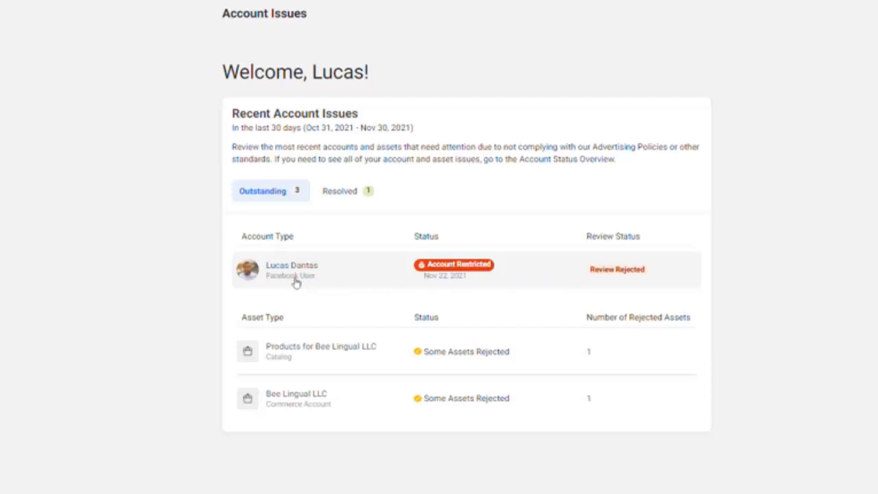
{"action": "mouse_move", "coordinate": [618, 276]}
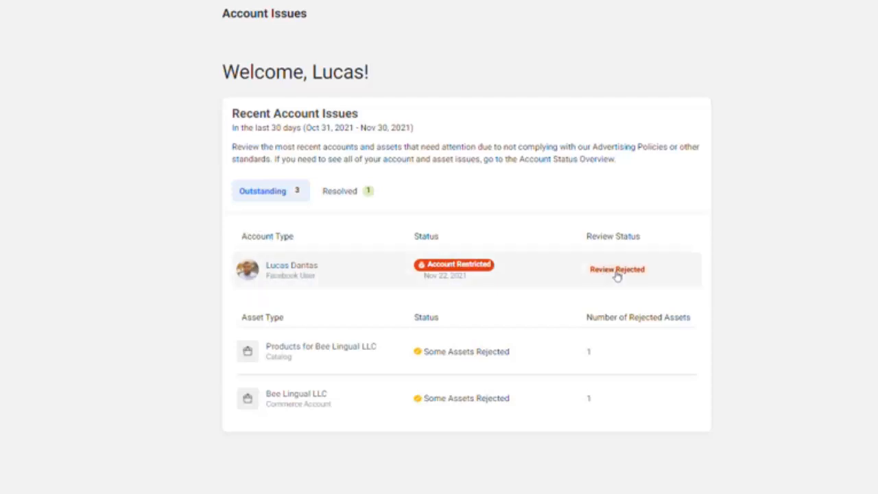
{"action": "mouse_move", "coordinate": [401, 278]}
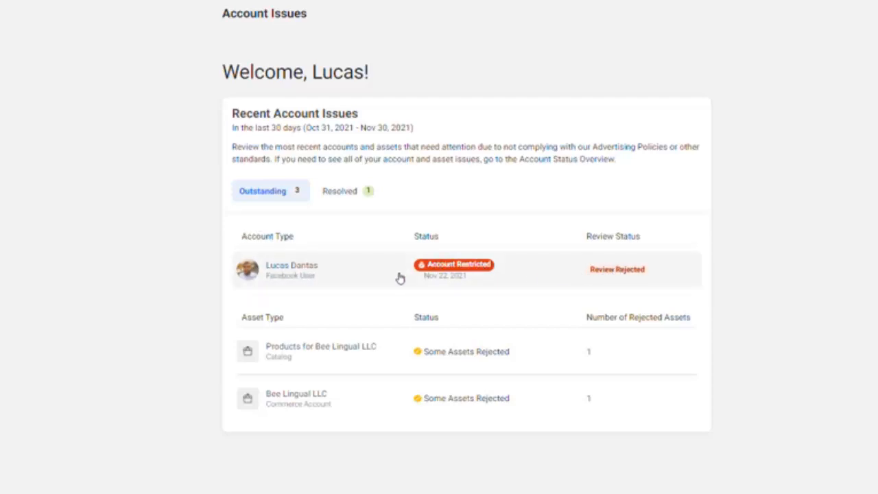
{"action": "mouse_move", "coordinate": [378, 282]}
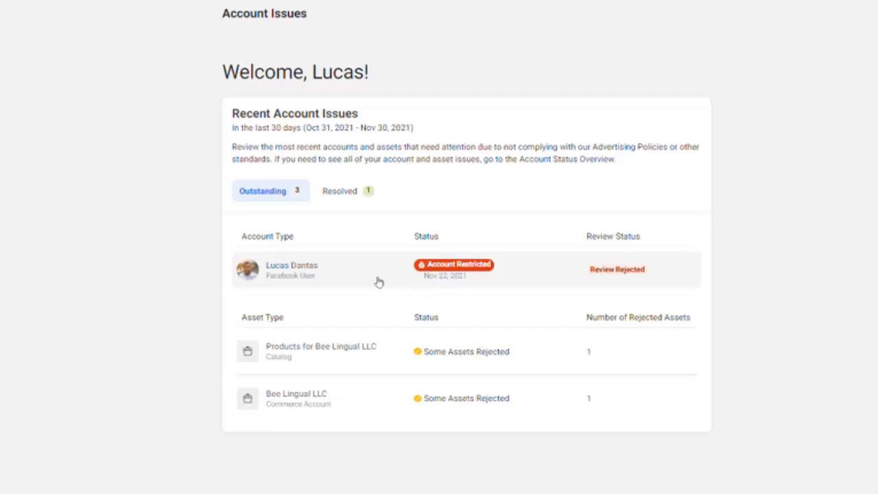
{"action": "left_click", "coordinate": [291, 269]}
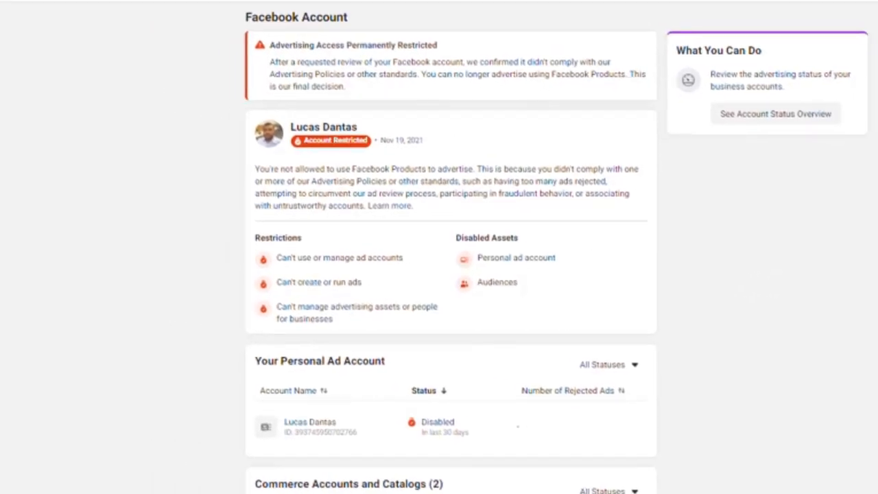
{"action": "left_click_drag", "start_coordinate": [277, 61], "coordinate": [354, 88]}
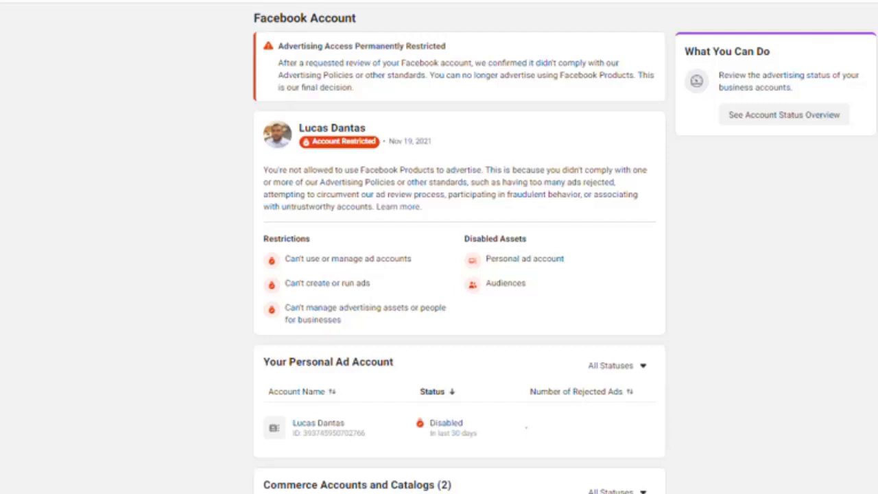
{"action": "mouse_move", "coordinate": [338, 329]}
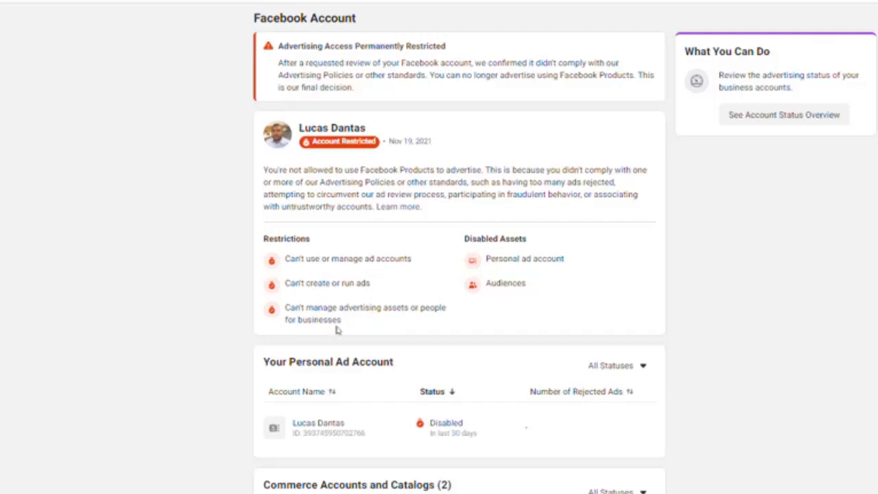
{"action": "mouse_move", "coordinate": [475, 250]}
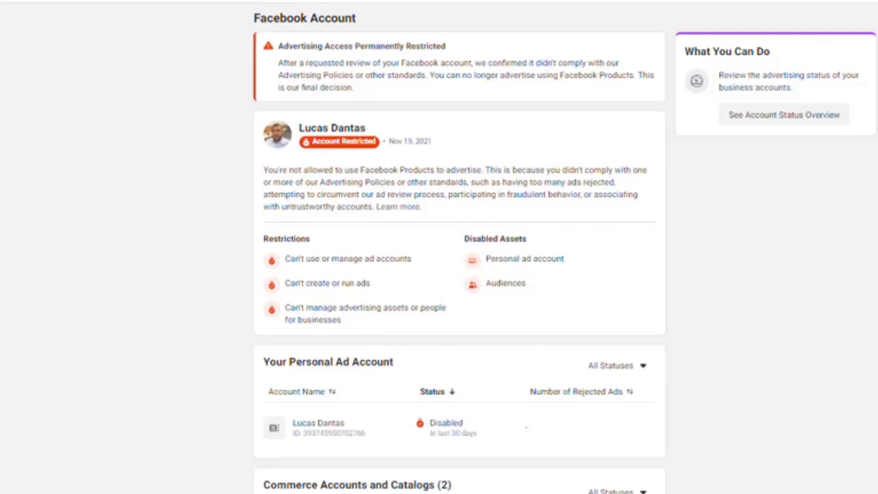
{"action": "double_click", "coordinate": [505, 283]}
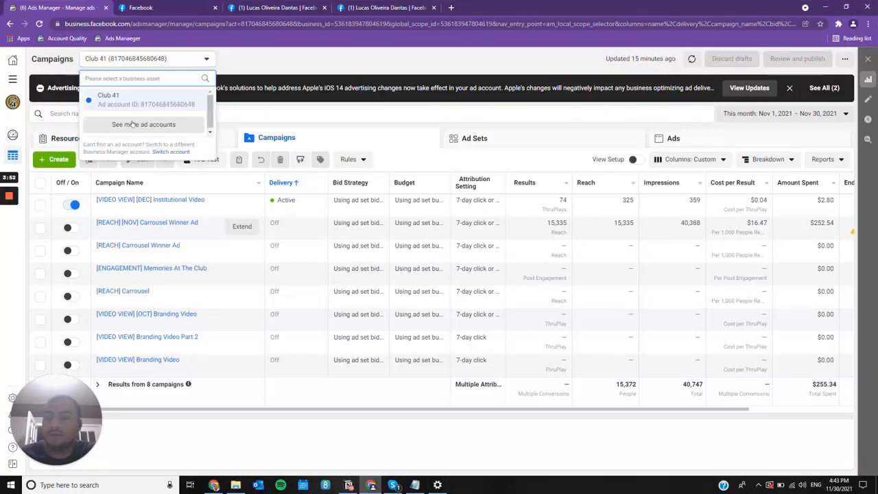
Step: Select another client's ad account from the full ad accounts list and view its campaigns
{"action": "left_click", "coordinate": [143, 124]}
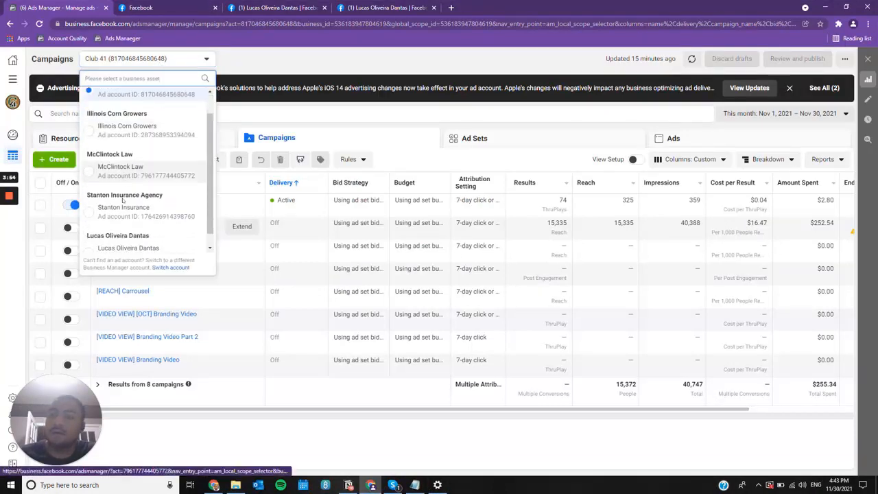
{"action": "scroll", "scroll_direction": "up", "scroll_amount": 3}
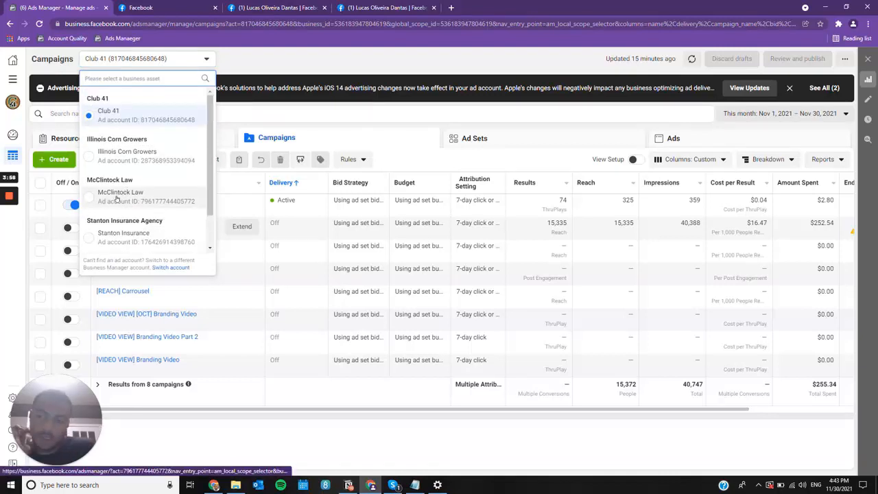
{"action": "left_click", "coordinate": [124, 236]}
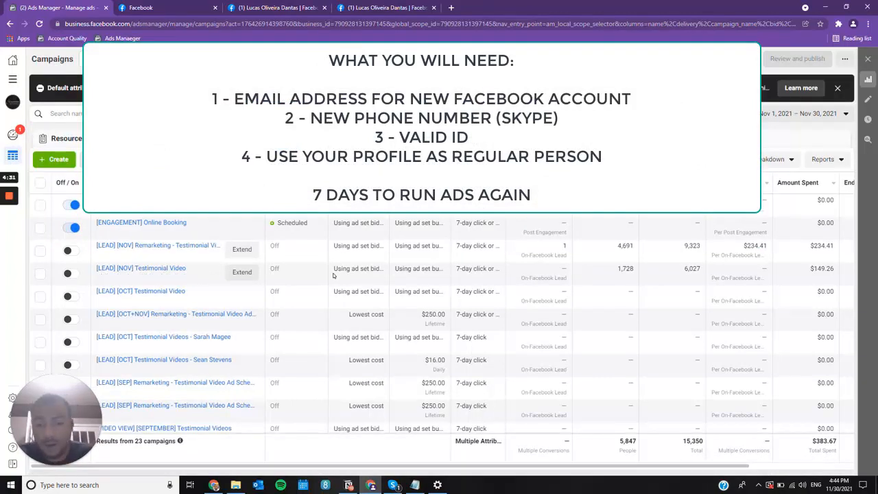
{"action": "left_click", "coordinate": [393, 485]}
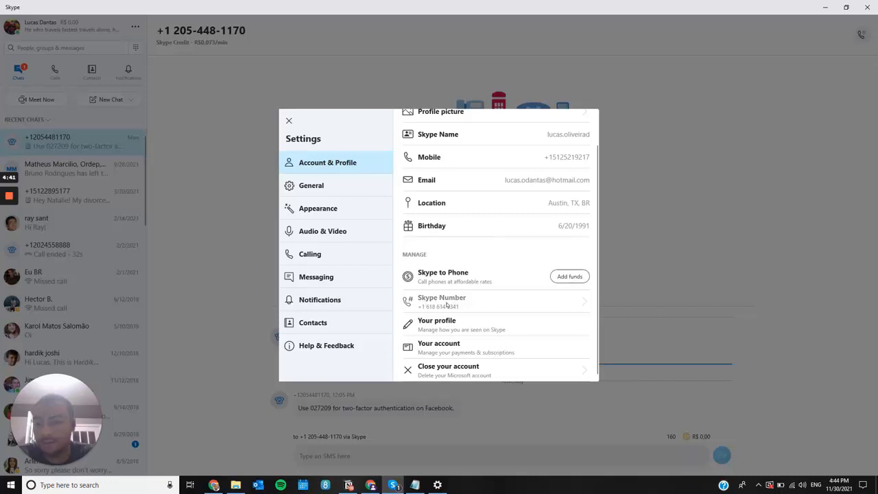
Step: Close Skype settings and show the SMS chat with Facebook confirmation and two-factor codes
{"action": "left_click", "coordinate": [288, 121]}
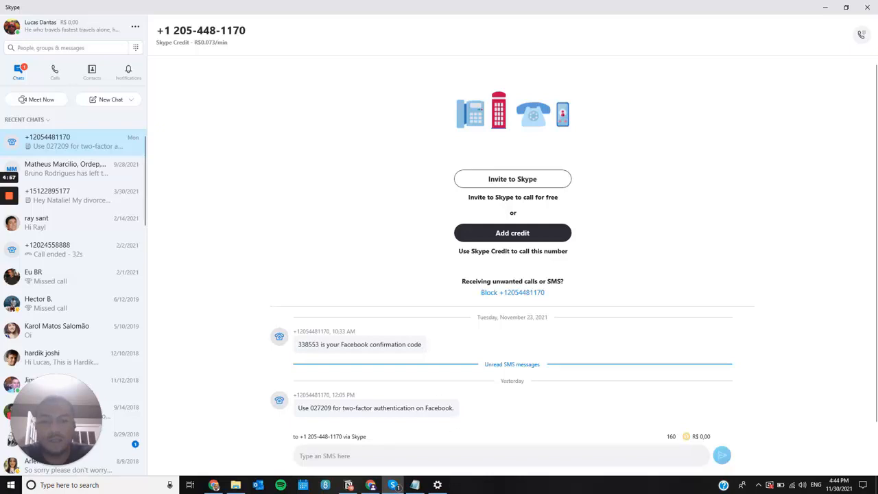
{"action": "double_click", "coordinate": [376, 407]}
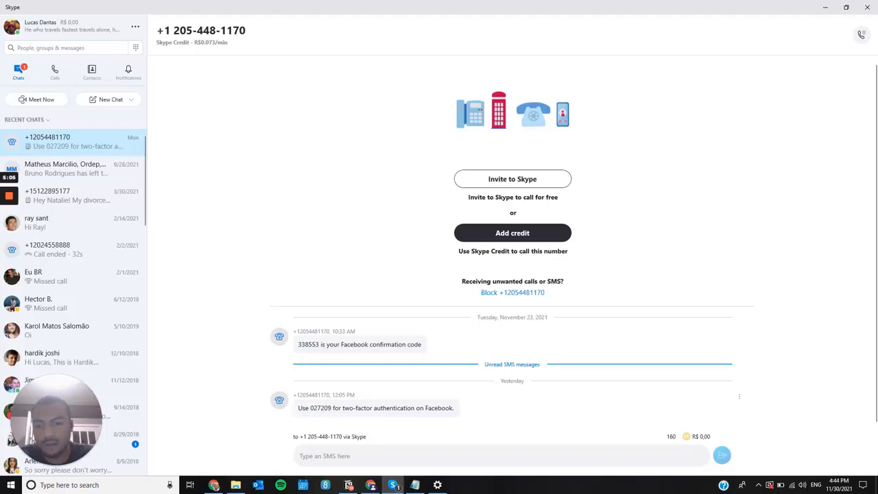
{"action": "mouse_move", "coordinate": [804, 227]}
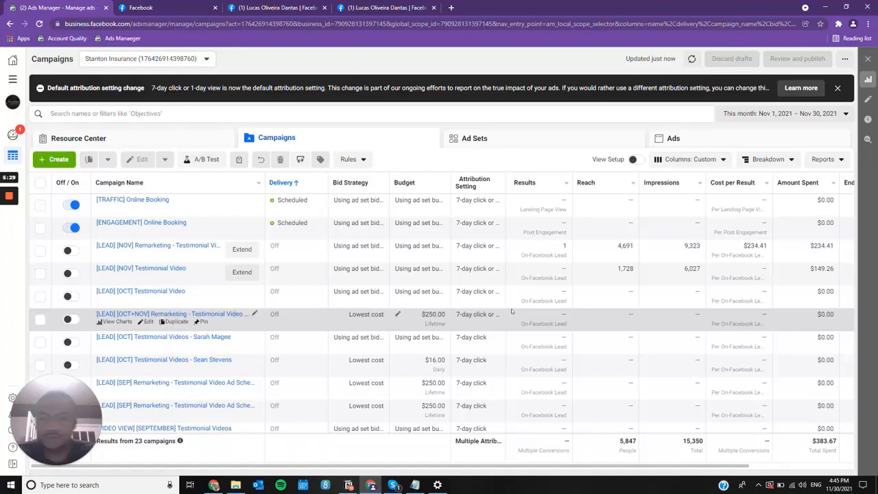
{"action": "left_click", "coordinate": [274, 8]}
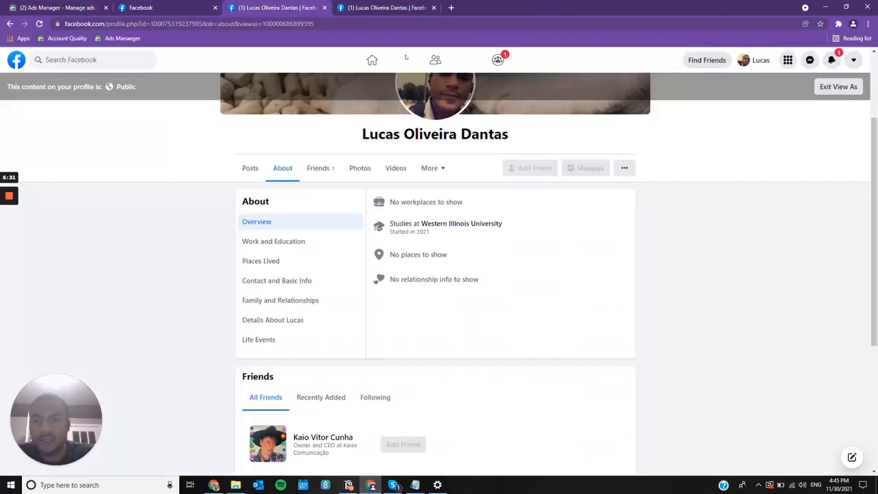
{"action": "left_click", "coordinate": [837, 87]}
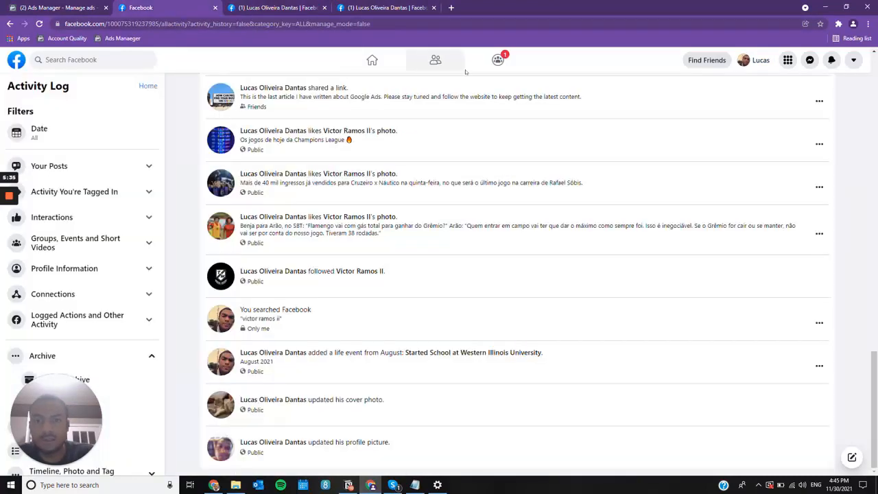
{"action": "scroll", "scroll_direction": "down", "scroll_amount": 3}
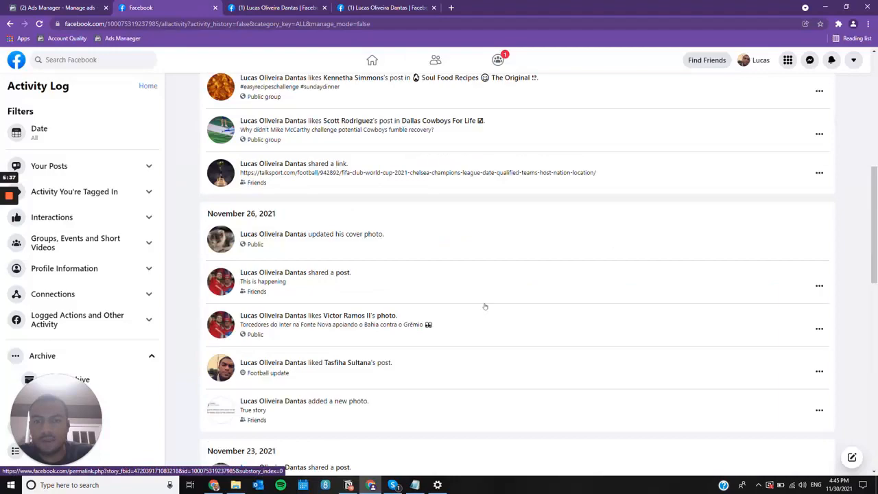
{"action": "scroll", "scroll_direction": "up", "scroll_amount": 3}
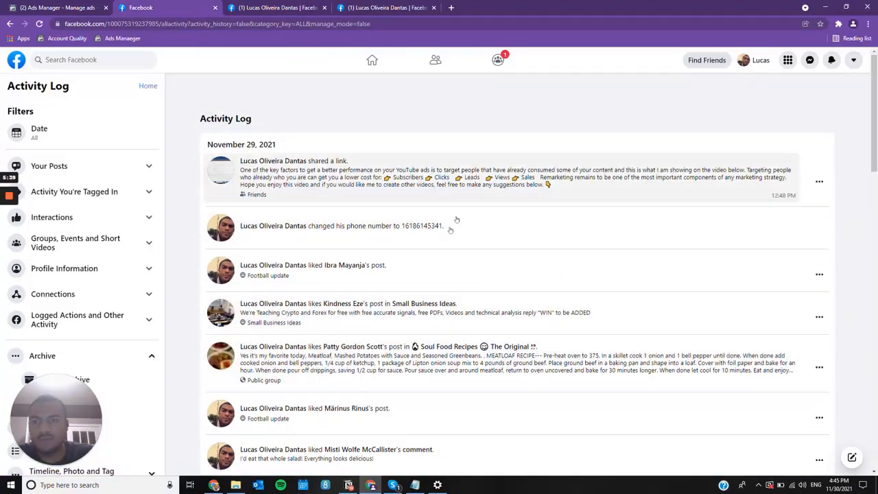
{"action": "scroll", "scroll_direction": "down", "scroll_amount": 3}
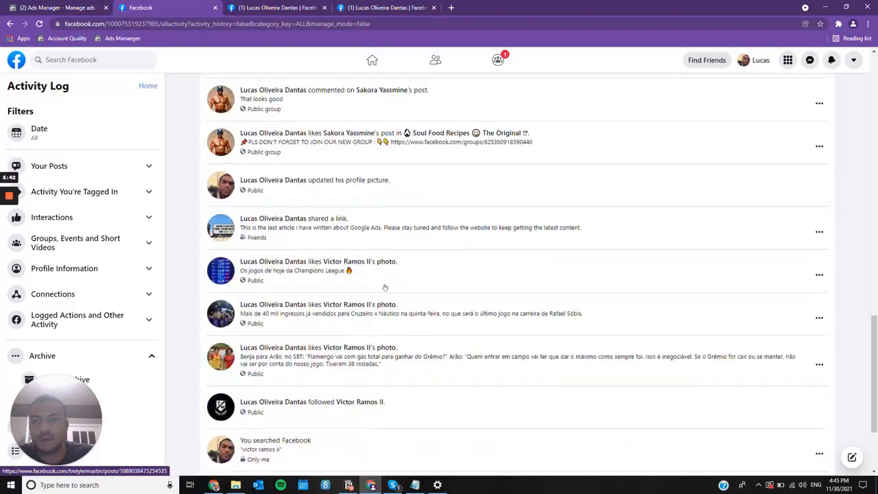
{"action": "scroll", "scroll_direction": "down", "scroll_amount": 3}
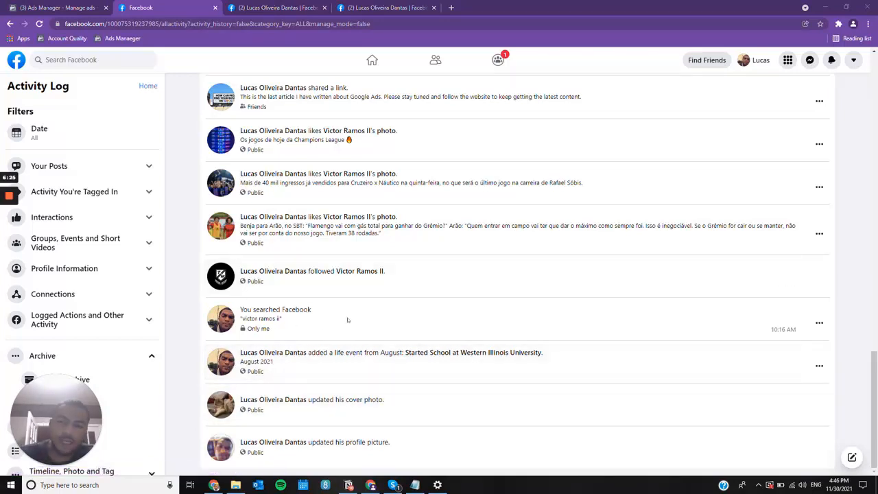
{"action": "scroll", "scroll_direction": "up", "scroll_amount": 3}
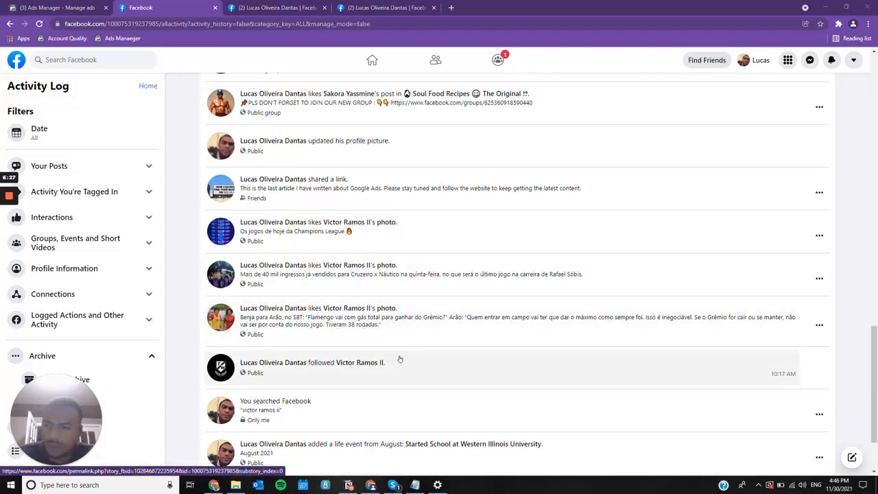
{"action": "scroll", "scroll_direction": "up", "scroll_amount": 3}
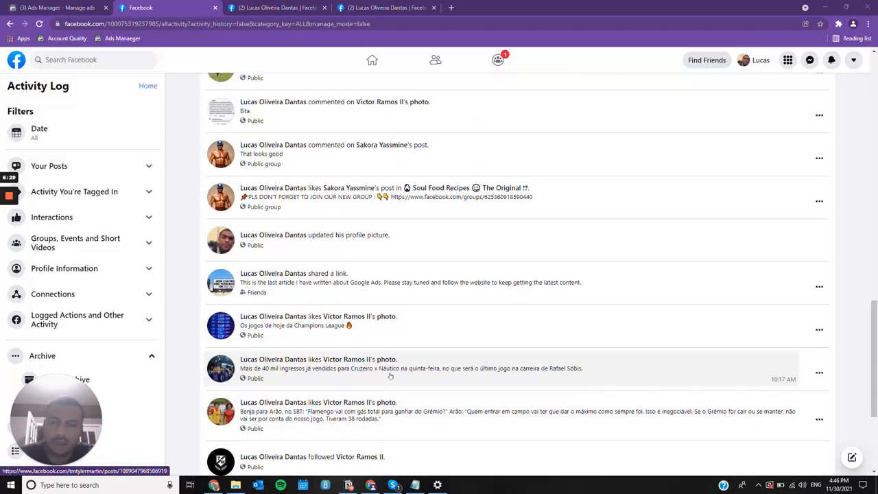
{"action": "scroll", "scroll_direction": "up", "scroll_amount": 3}
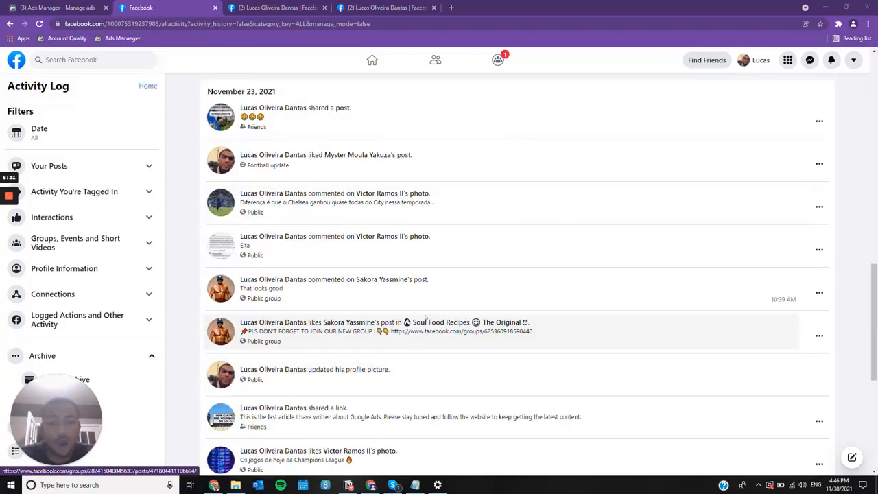
{"action": "scroll", "scroll_direction": "up", "scroll_amount": 3}
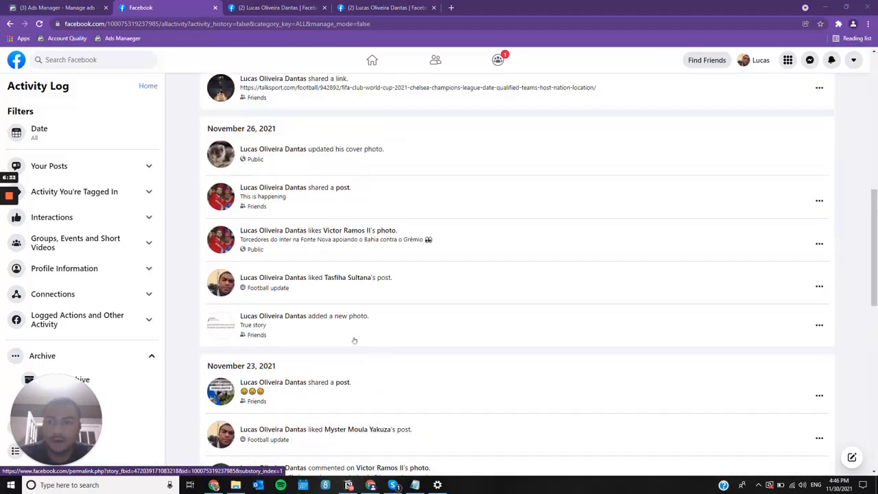
{"action": "scroll", "scroll_direction": "up", "scroll_amount": 3}
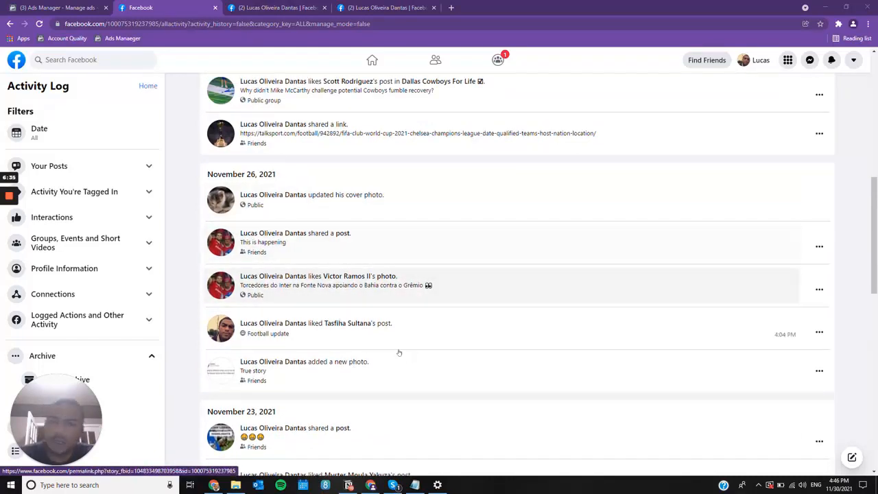
{"action": "scroll", "scroll_direction": "up", "scroll_amount": 3}
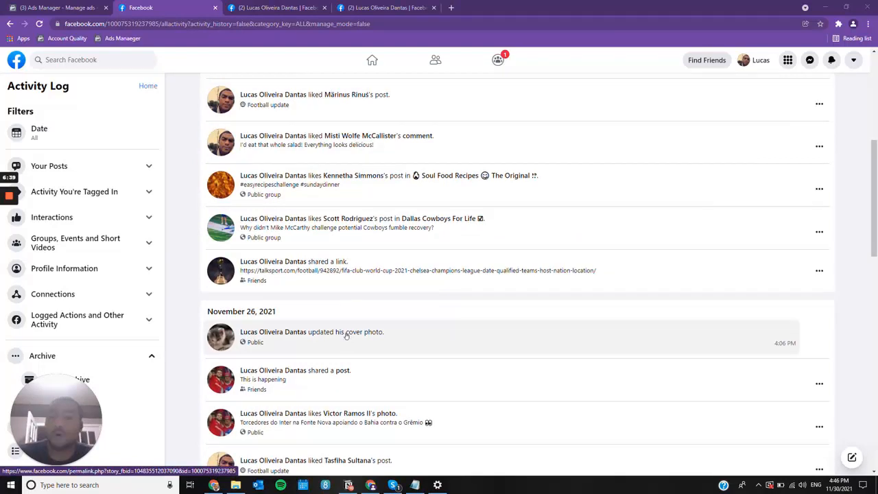
{"action": "mouse_move", "coordinate": [395, 337]}
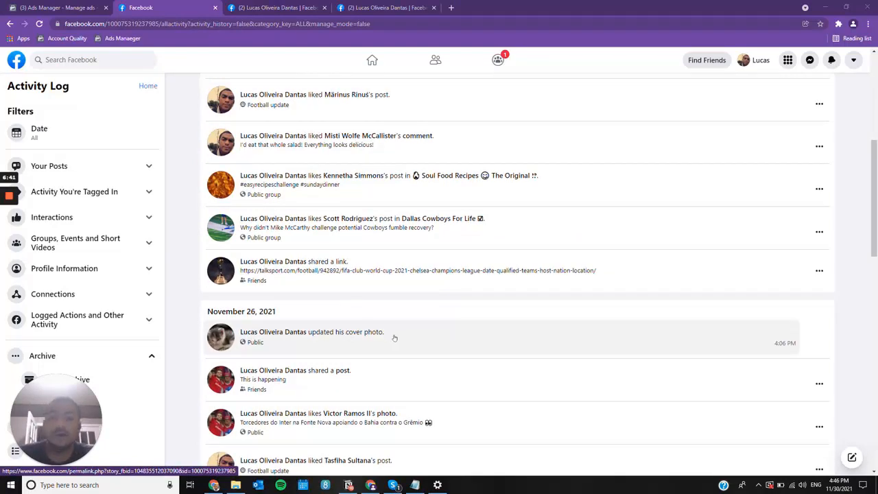
{"action": "mouse_move", "coordinate": [379, 365]}
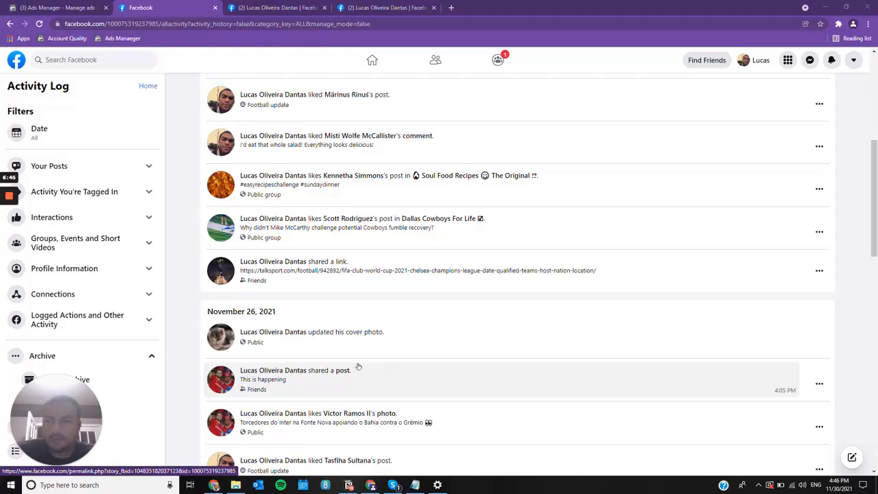
{"action": "scroll", "scroll_direction": "up", "scroll_amount": 3}
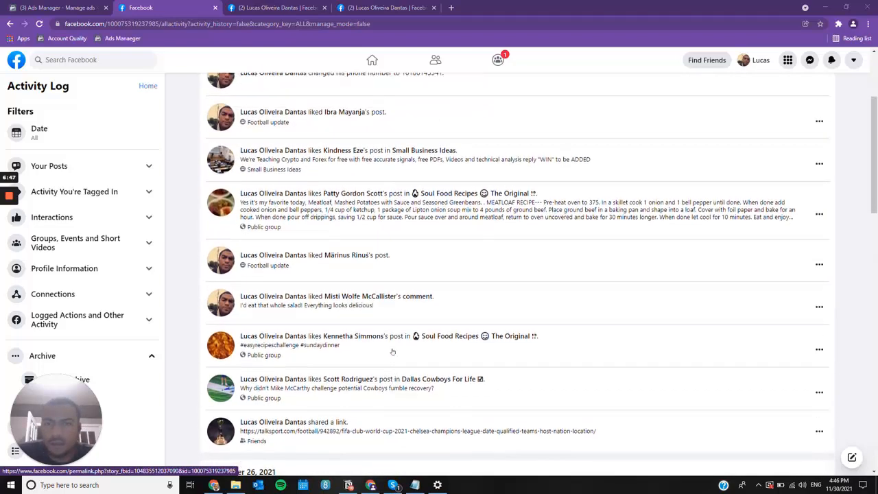
{"action": "scroll", "scroll_direction": "up", "scroll_amount": 3}
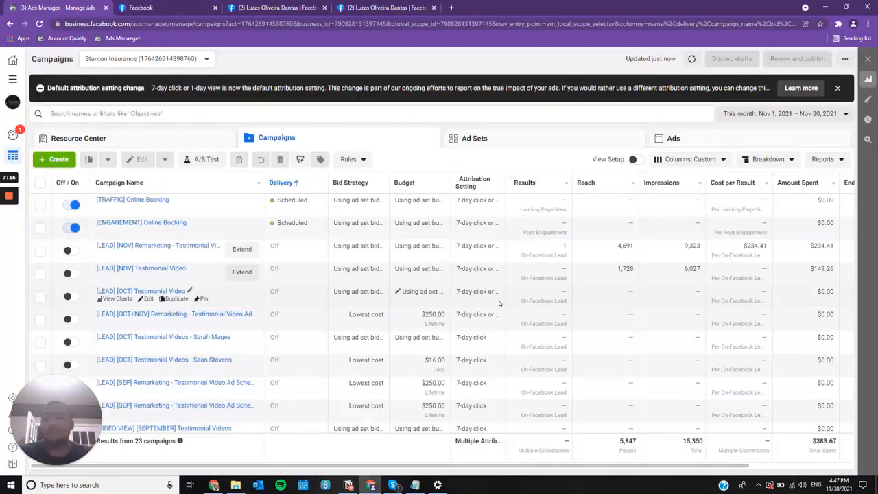
{"action": "mouse_move", "coordinate": [144, 268]}
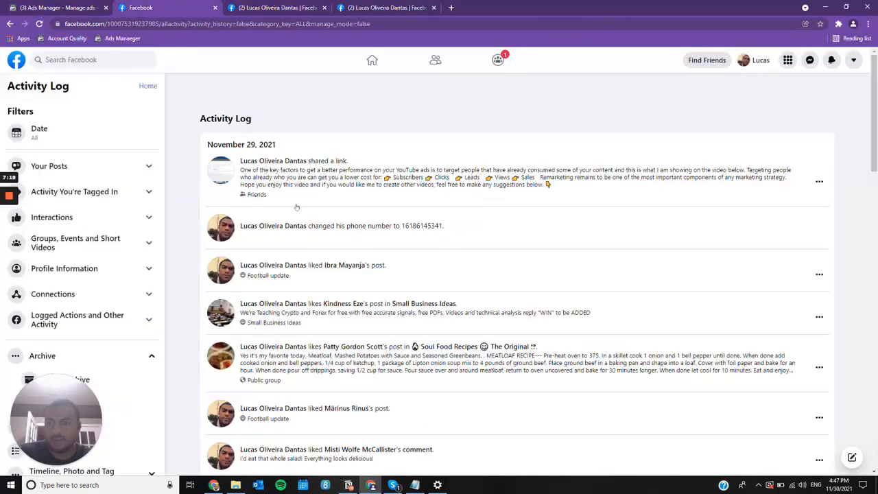
{"action": "scroll", "scroll_direction": "down", "scroll_amount": 3}
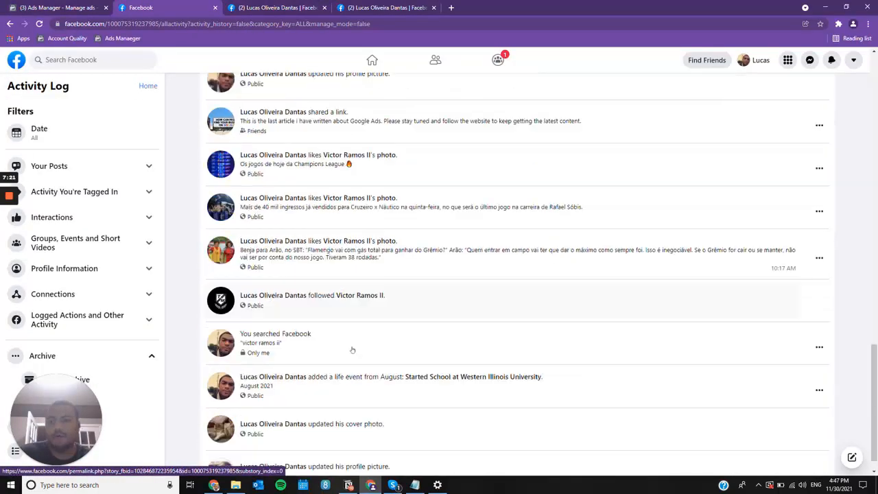
{"action": "scroll", "scroll_direction": "up", "scroll_amount": 3}
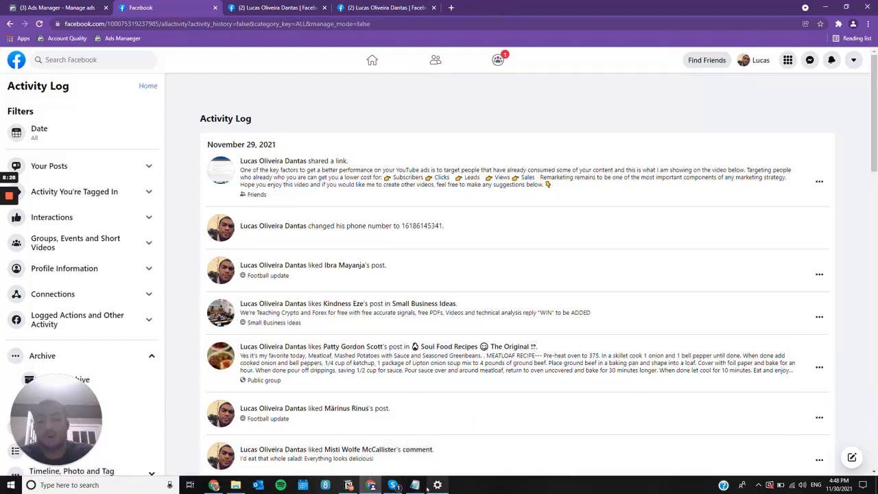
{"action": "mouse_move", "coordinate": [595, 331]}
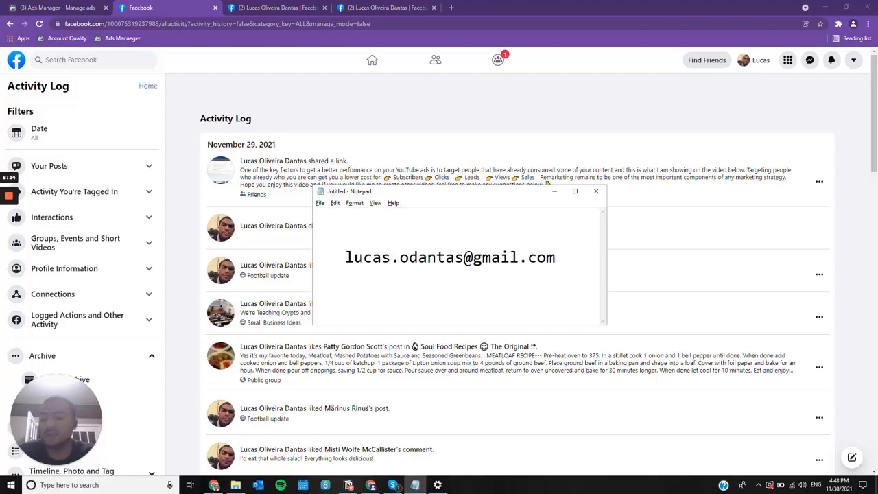
Step: Show the Notepad note with the contact e-mail address over the Activity Log
{"action": "left_click", "coordinate": [346, 256]}
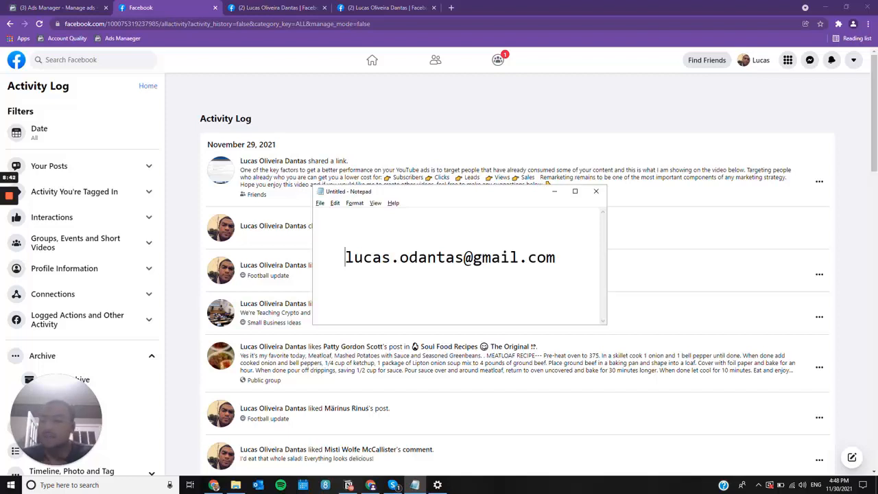